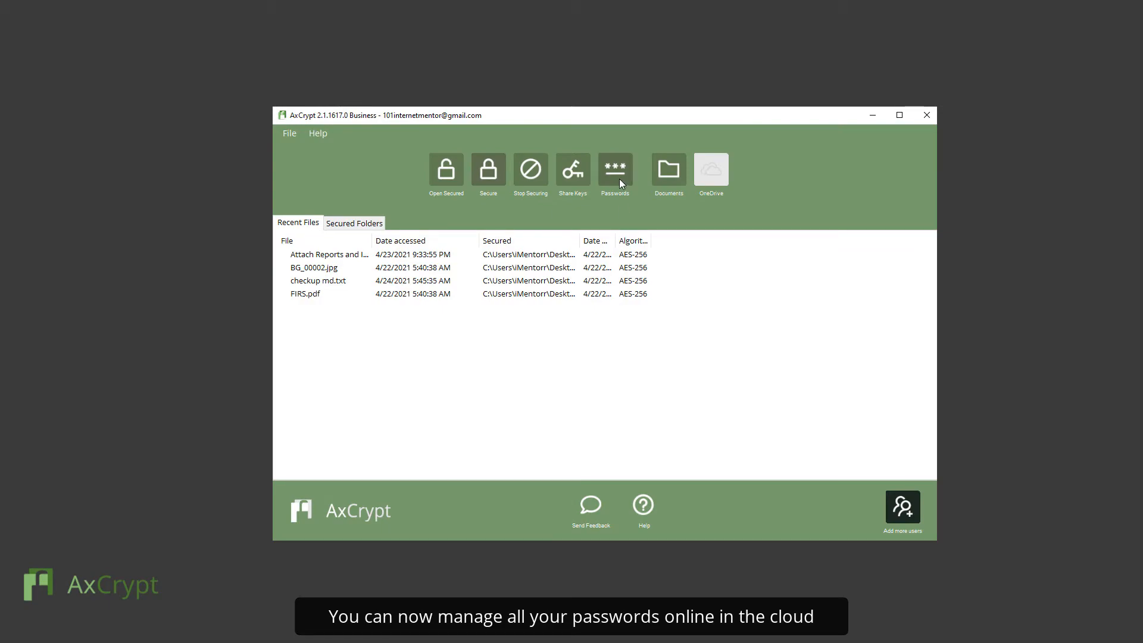
Launch AxCrypt's online Password Manager from the Passwords toolbar button
left_click(614, 169)
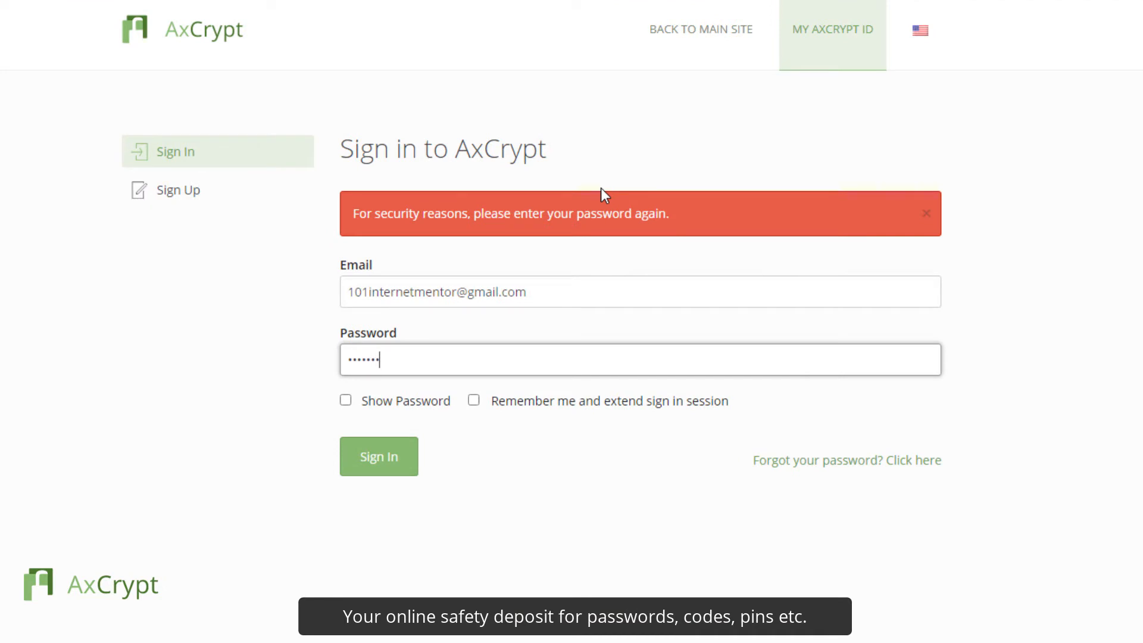
Sign back in with the account password and start a blank new password entry
type("••••")
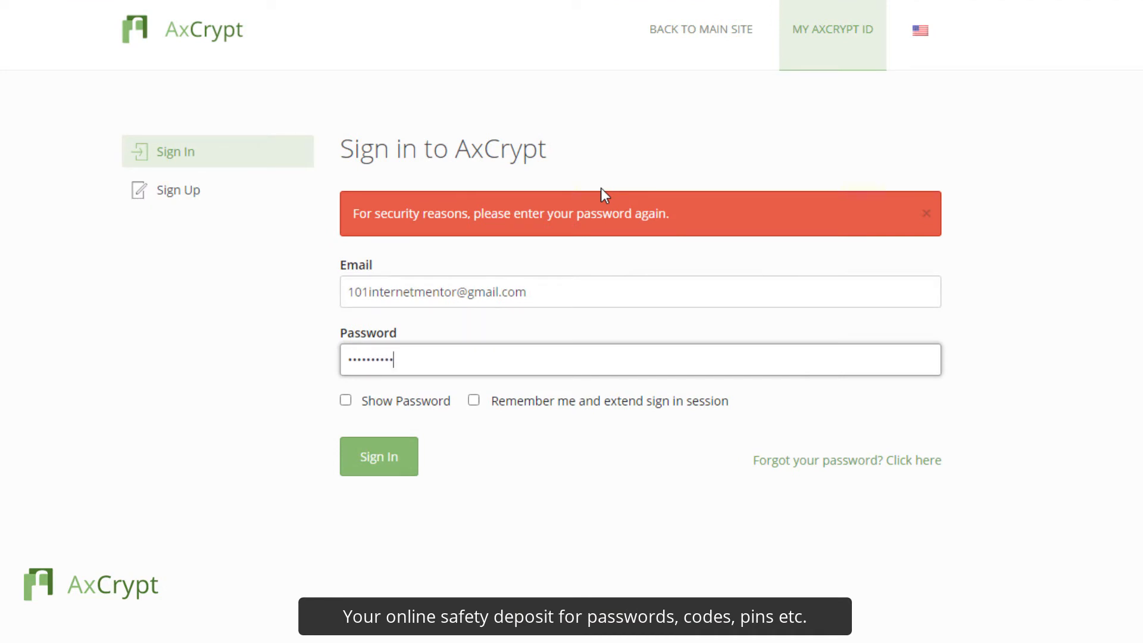
left_click(379, 457)
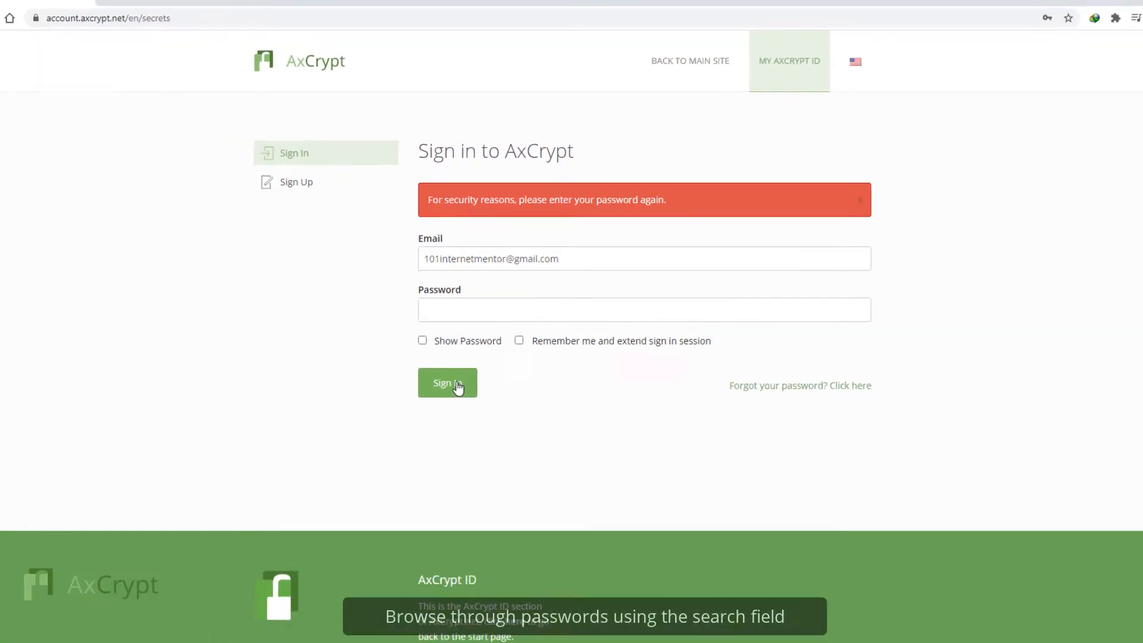
left_click(448, 383)
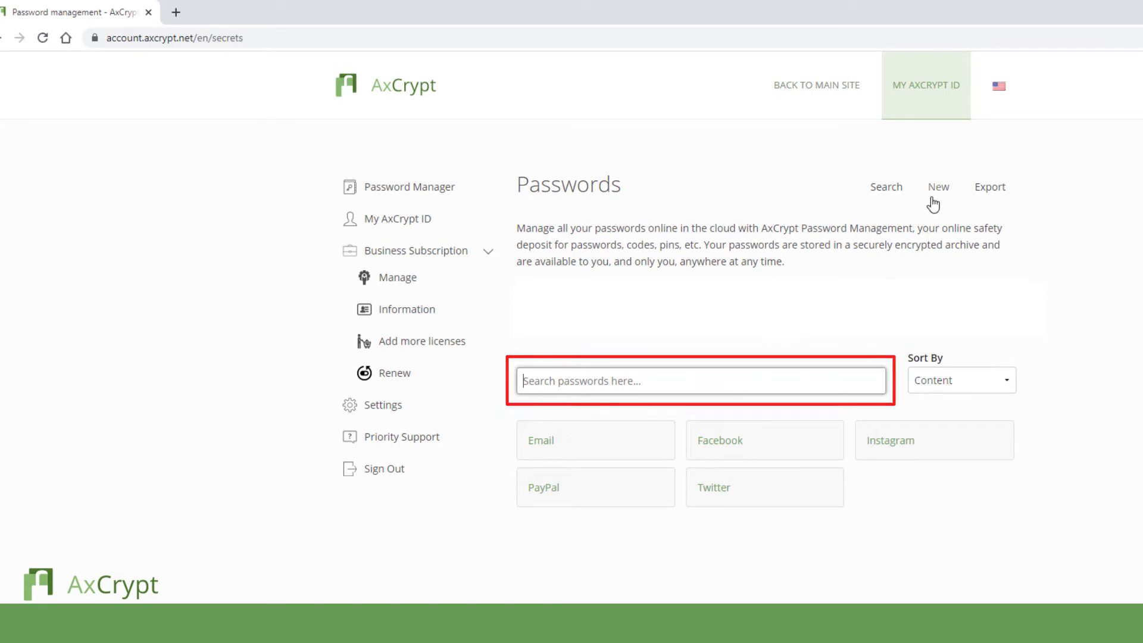
left_click(938, 187)
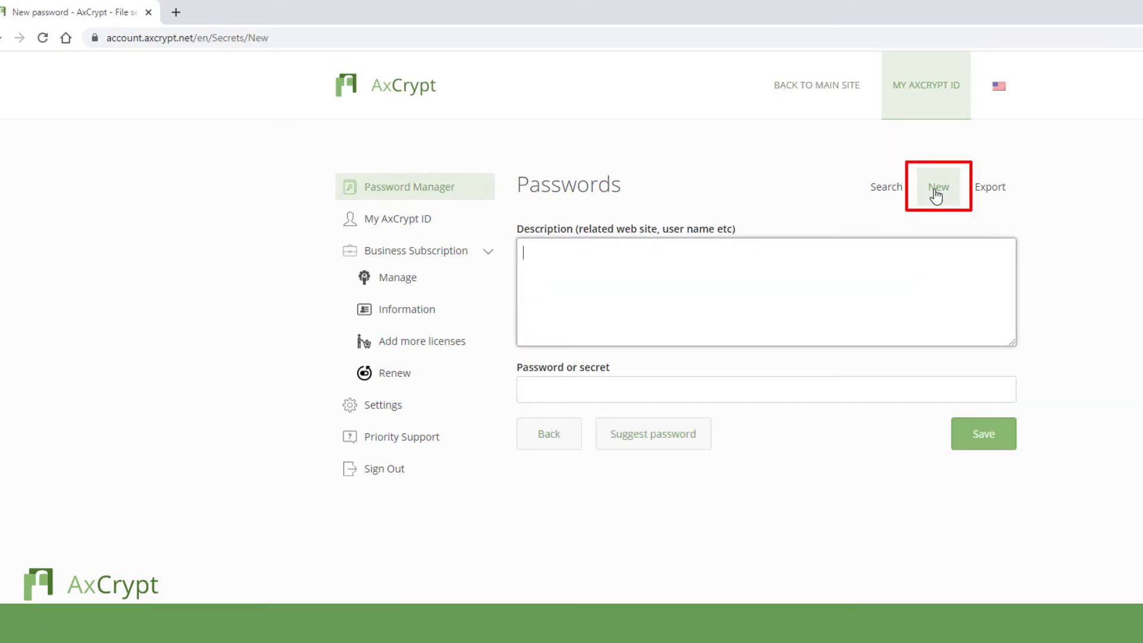
Describe the entry as 'AxCrypt', give it a suggested password, and save it
type("A")
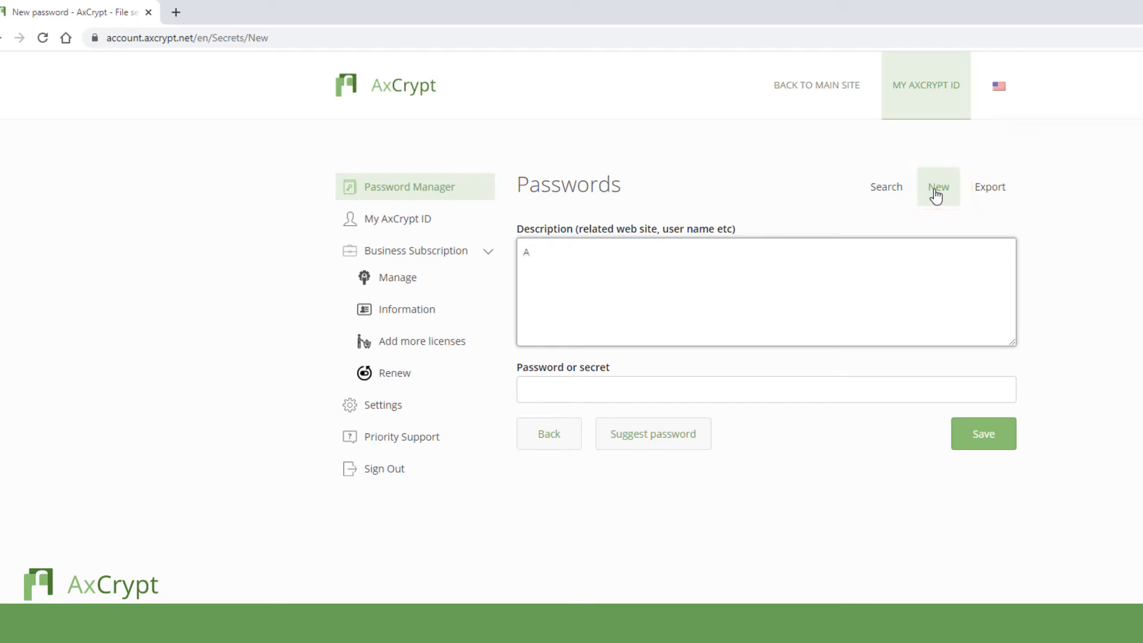
type("xCrypt")
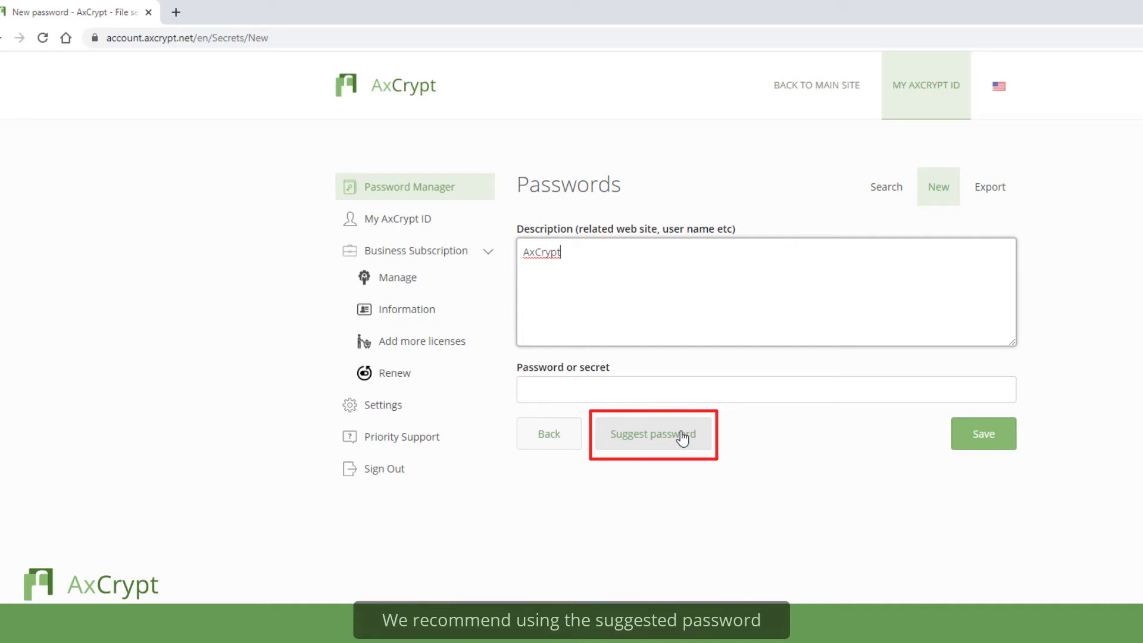
left_click(652, 434)
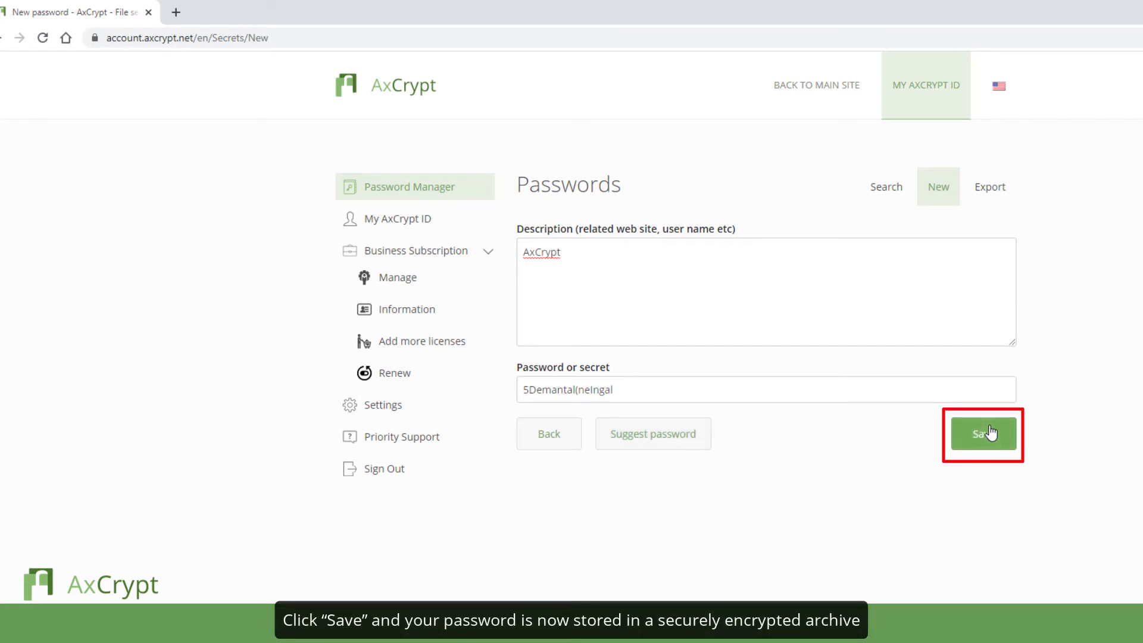
left_click(983, 434)
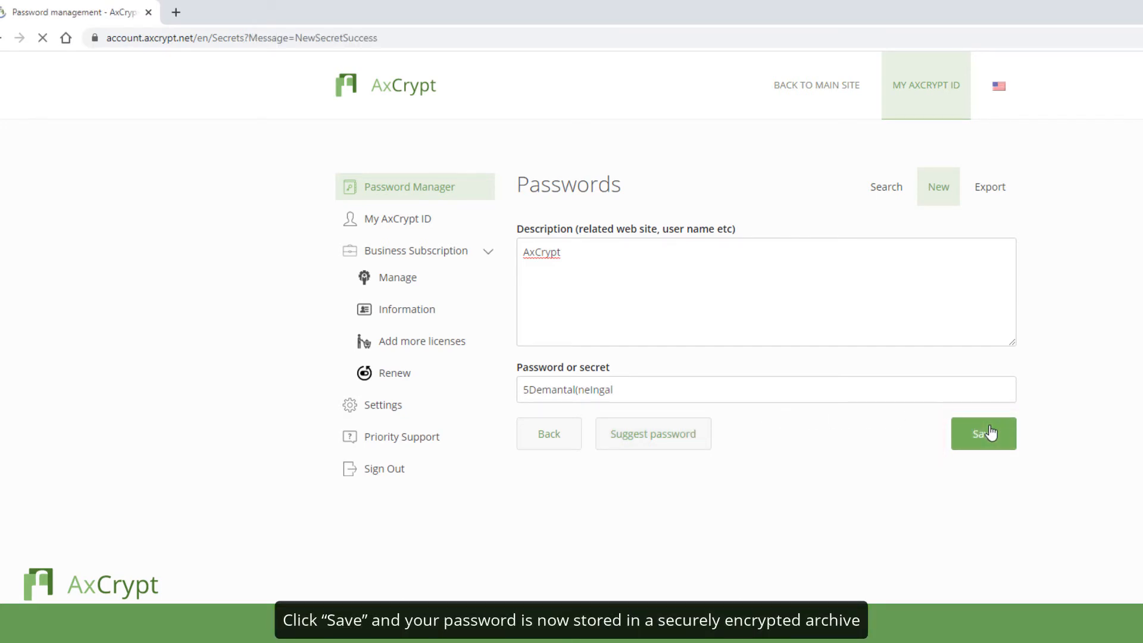
left_click(984, 433)
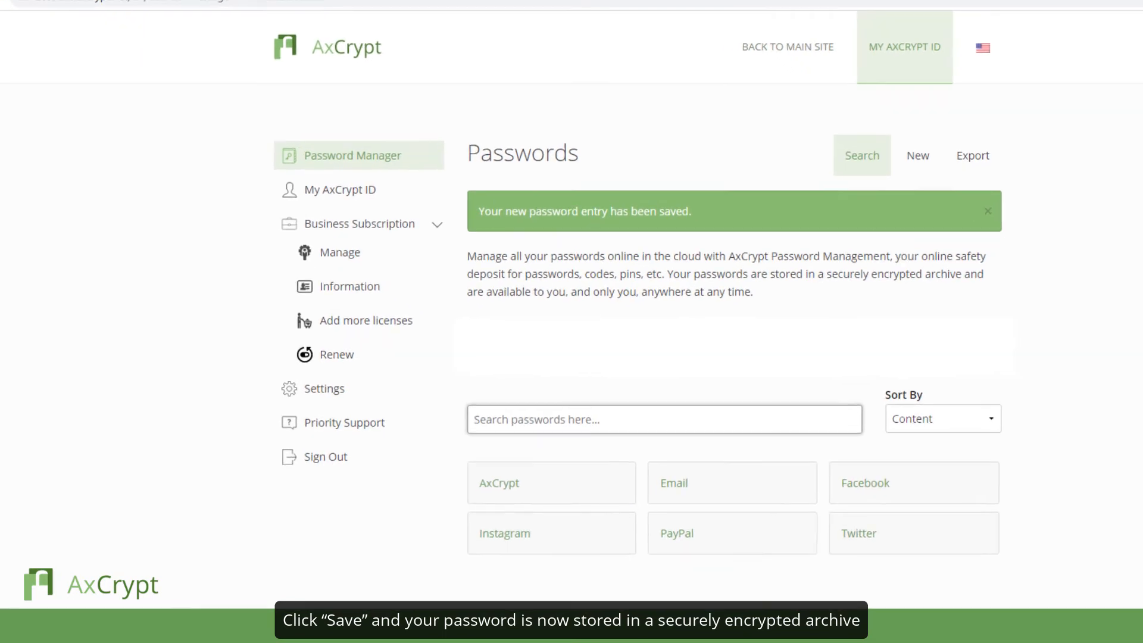